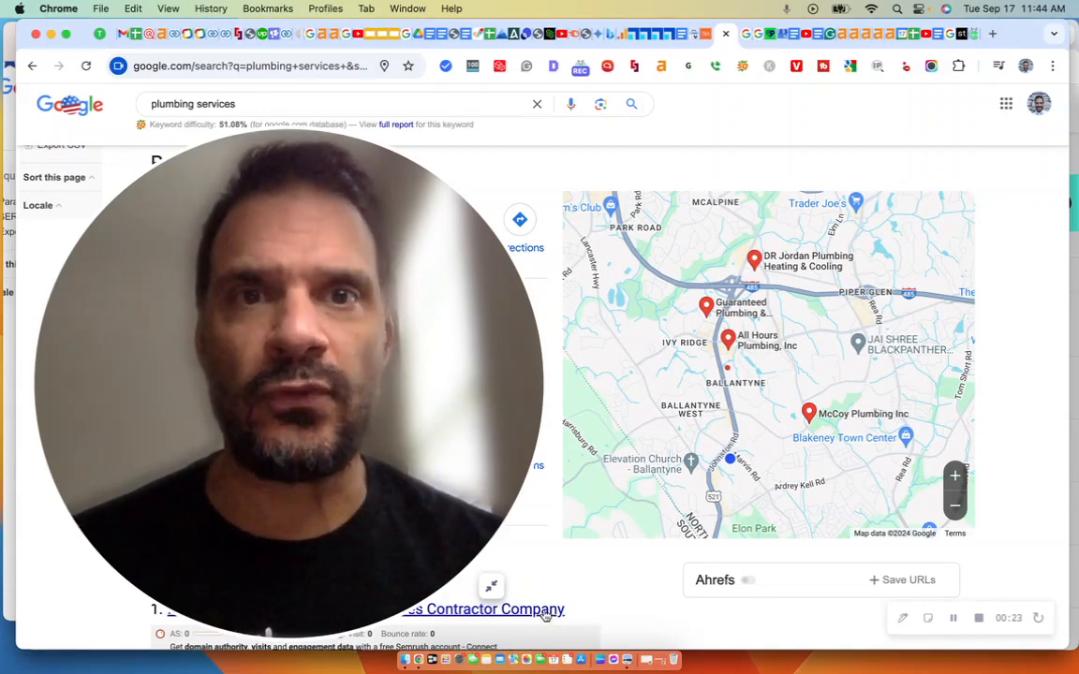
{"action": "mouse_move", "coordinate": [491, 588]}
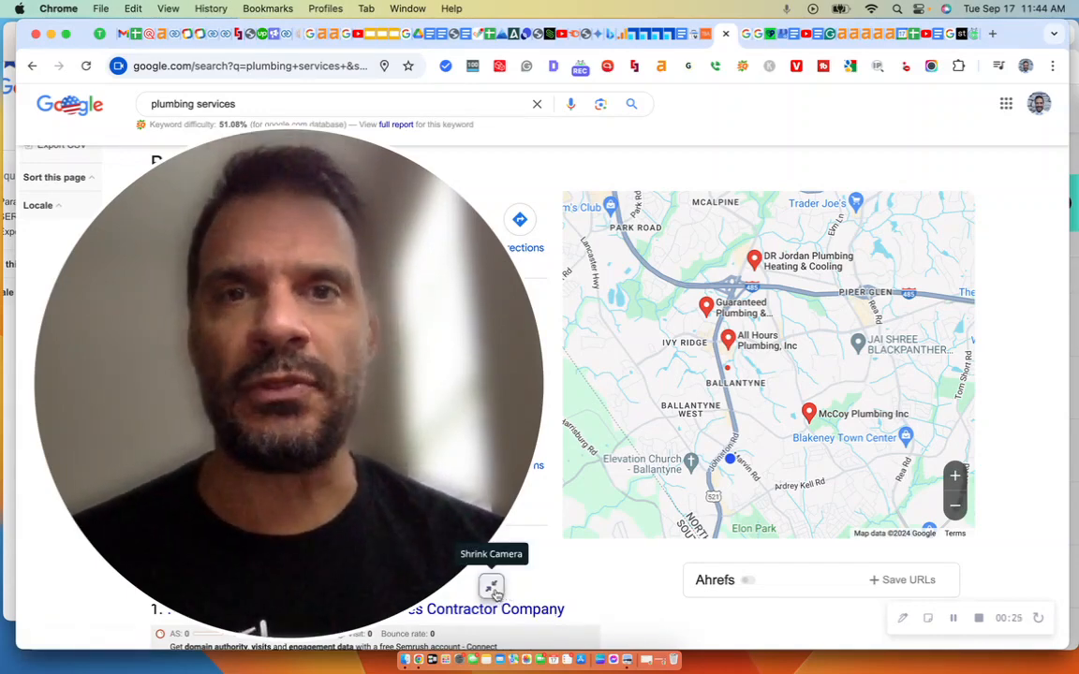
Reopen The Branding Agency SEO's Business information dialog to view its categories.
{"action": "left_click", "coordinate": [490, 587]}
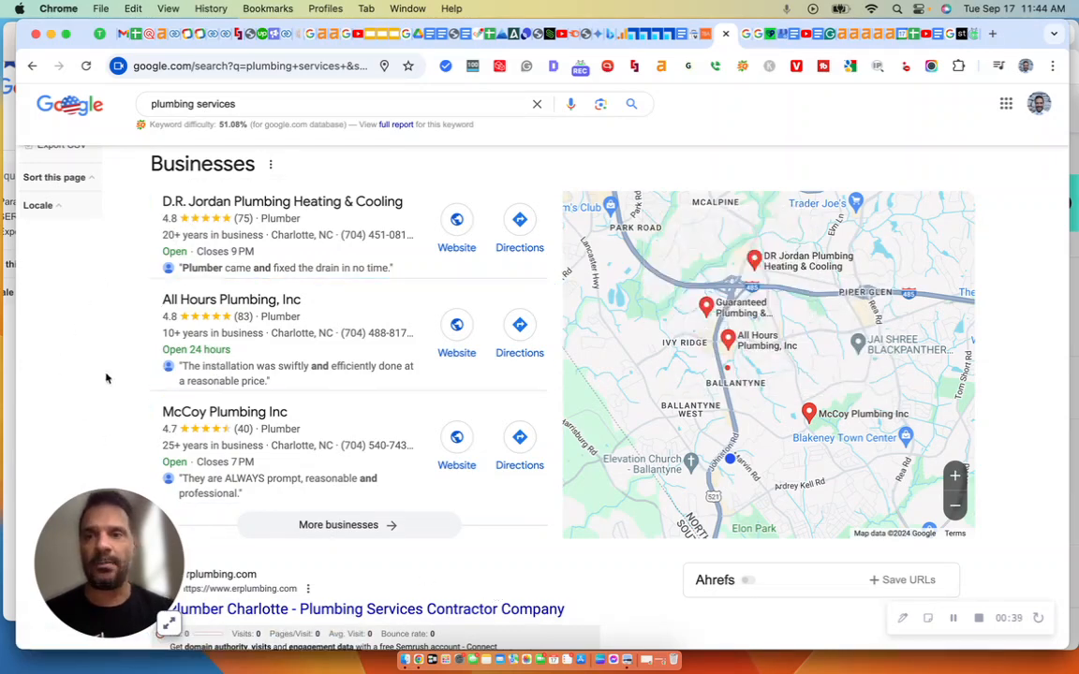
{"action": "mouse_move", "coordinate": [98, 335]}
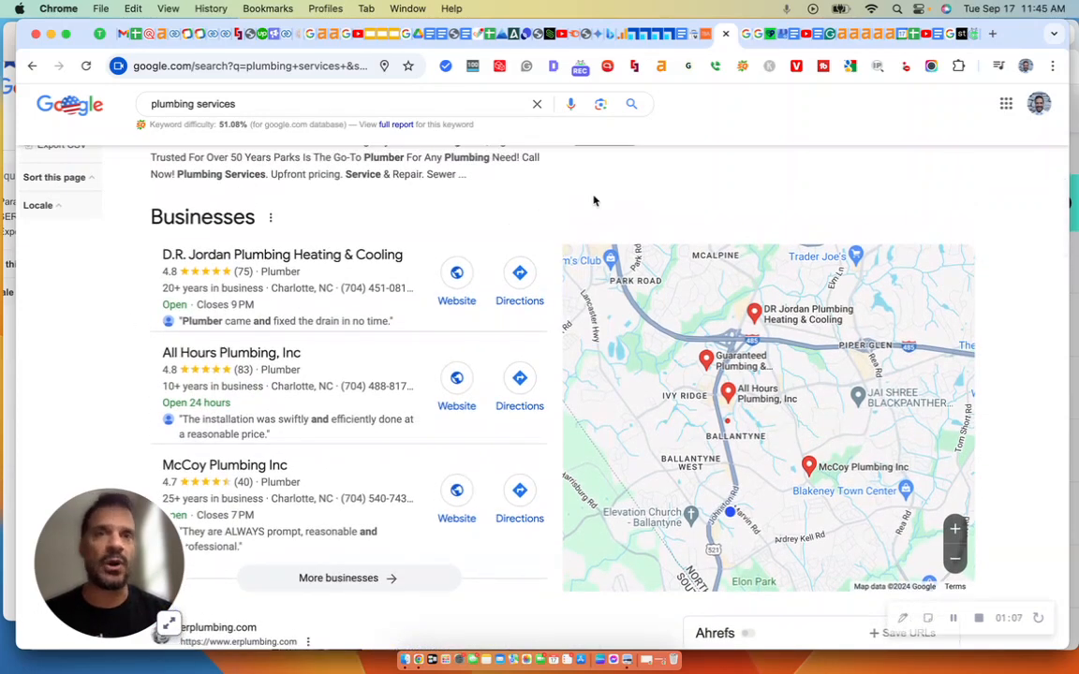
{"action": "mouse_move", "coordinate": [750, 33]}
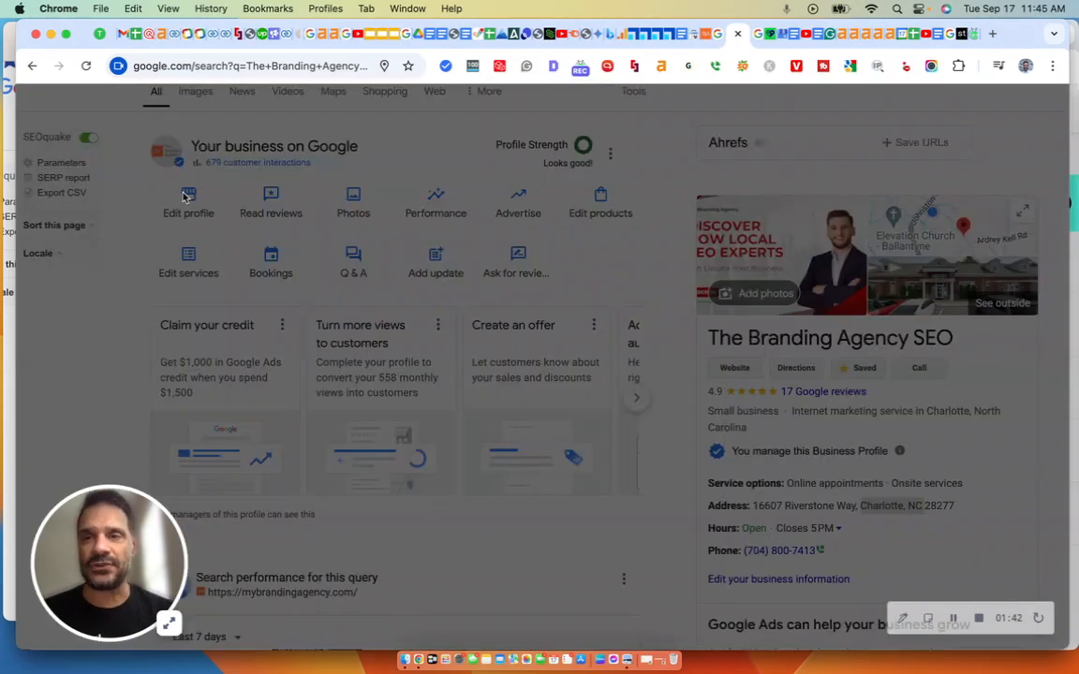
{"action": "mouse_move", "coordinate": [415, 212]}
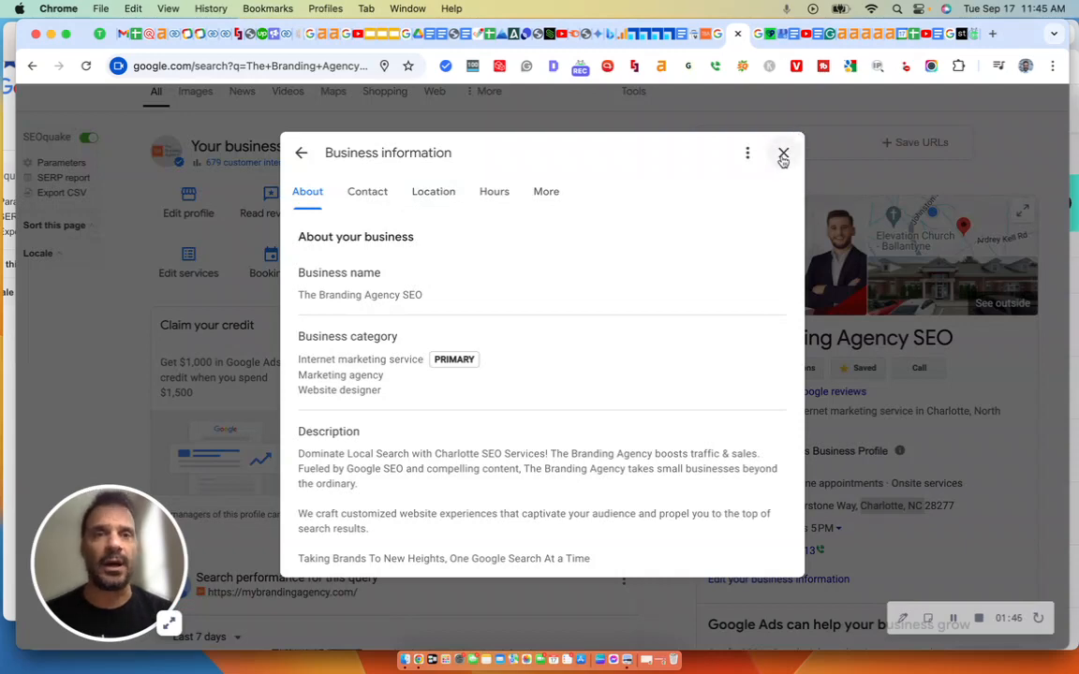
{"action": "left_click", "coordinate": [784, 152]}
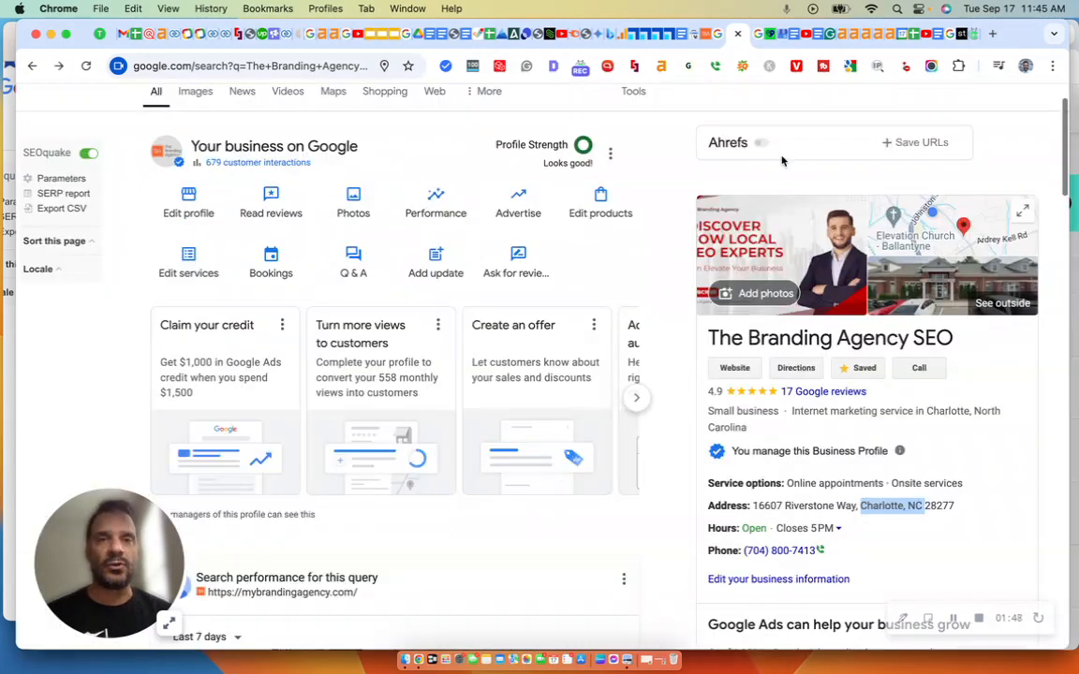
{"action": "mouse_move", "coordinate": [904, 296]}
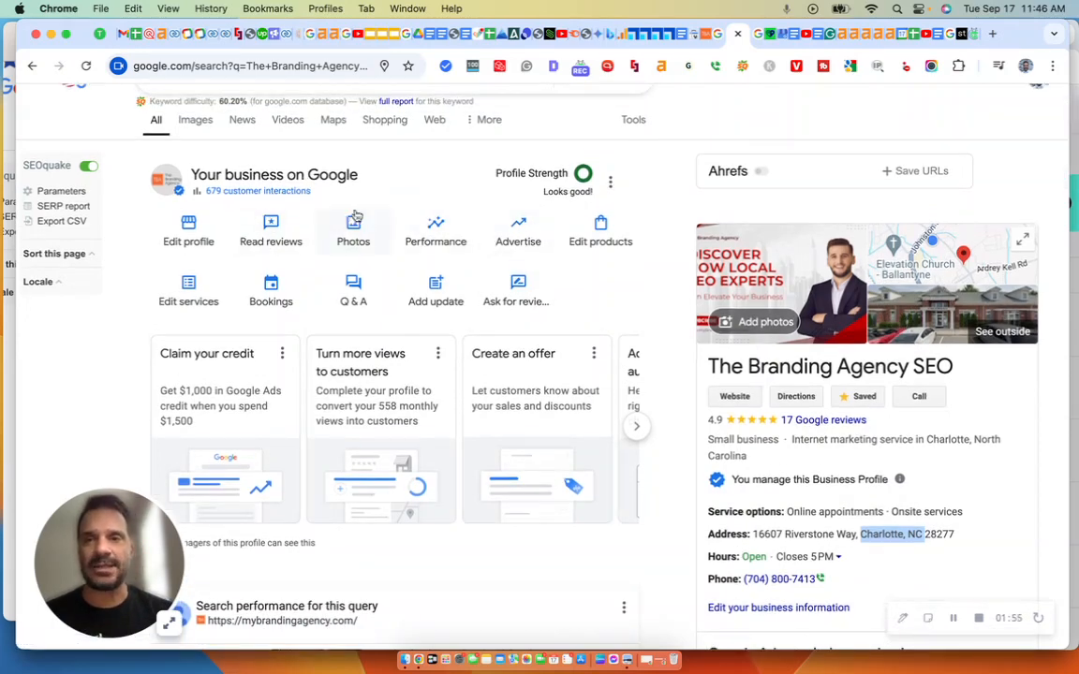
{"action": "mouse_move", "coordinate": [239, 218]}
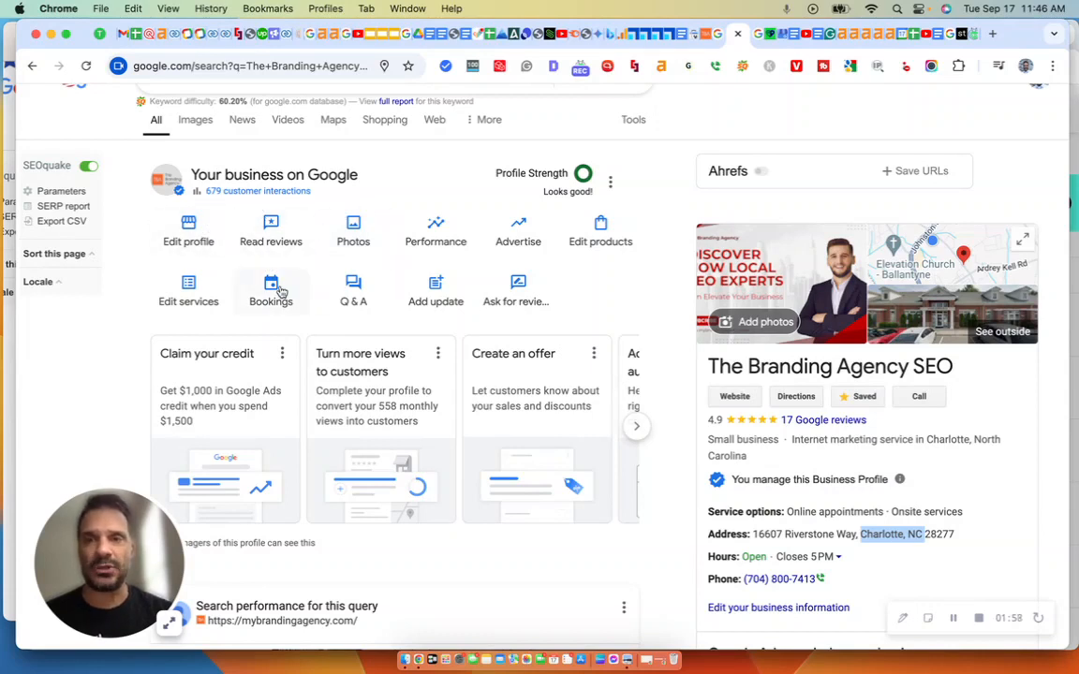
{"action": "mouse_move", "coordinate": [188, 242]}
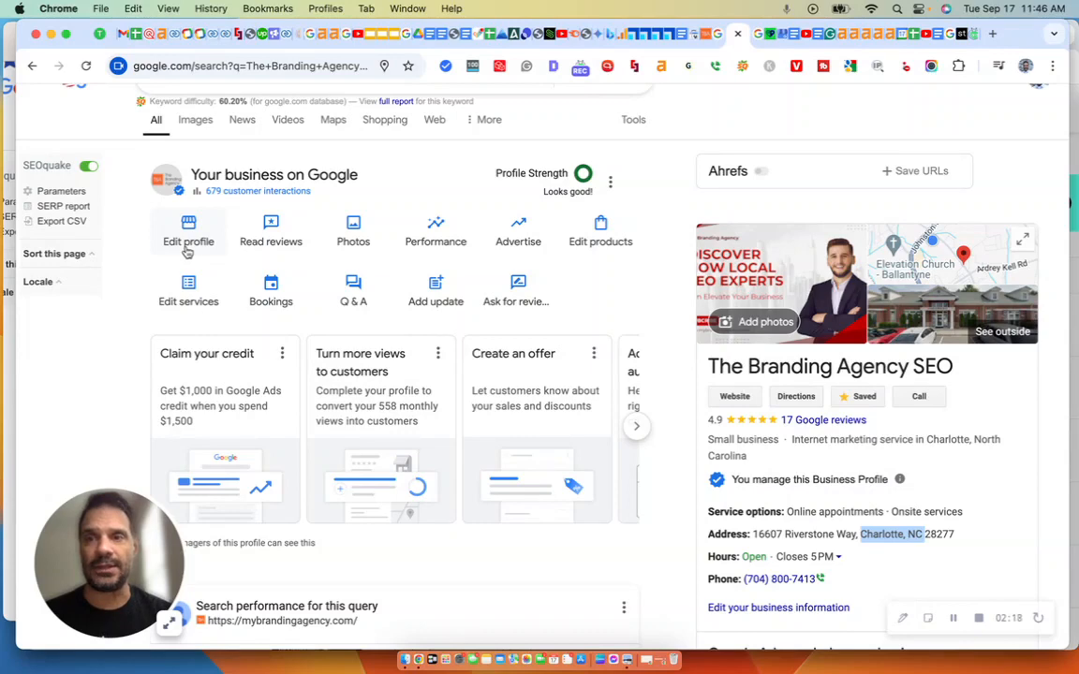
{"action": "left_click", "coordinate": [189, 230]}
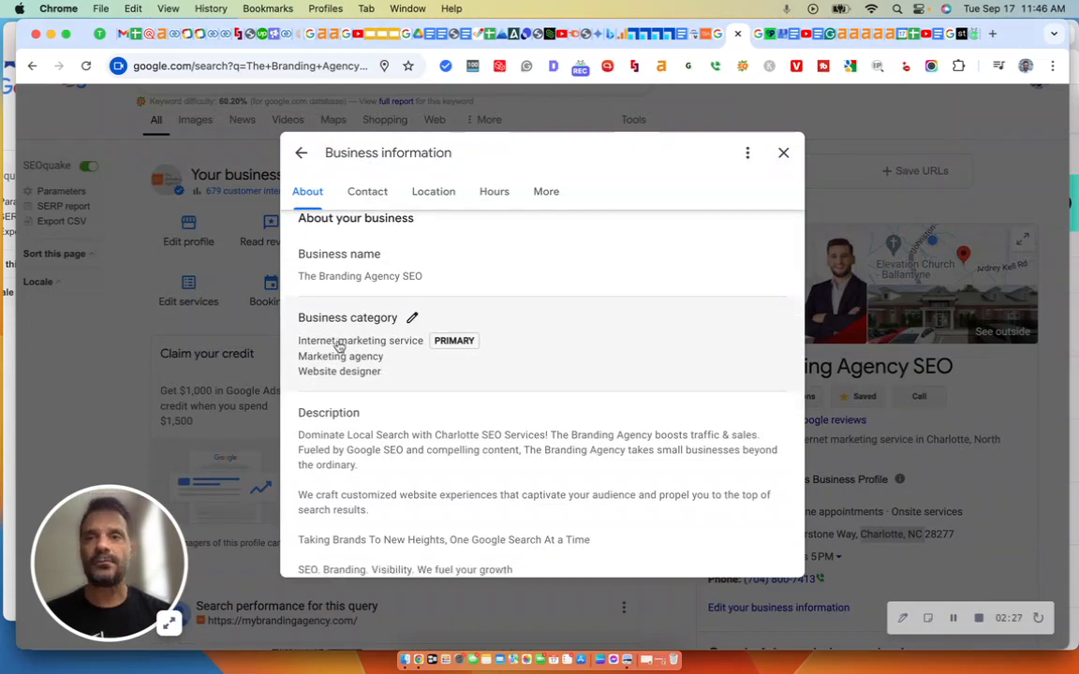
{"action": "mouse_move", "coordinate": [363, 386]}
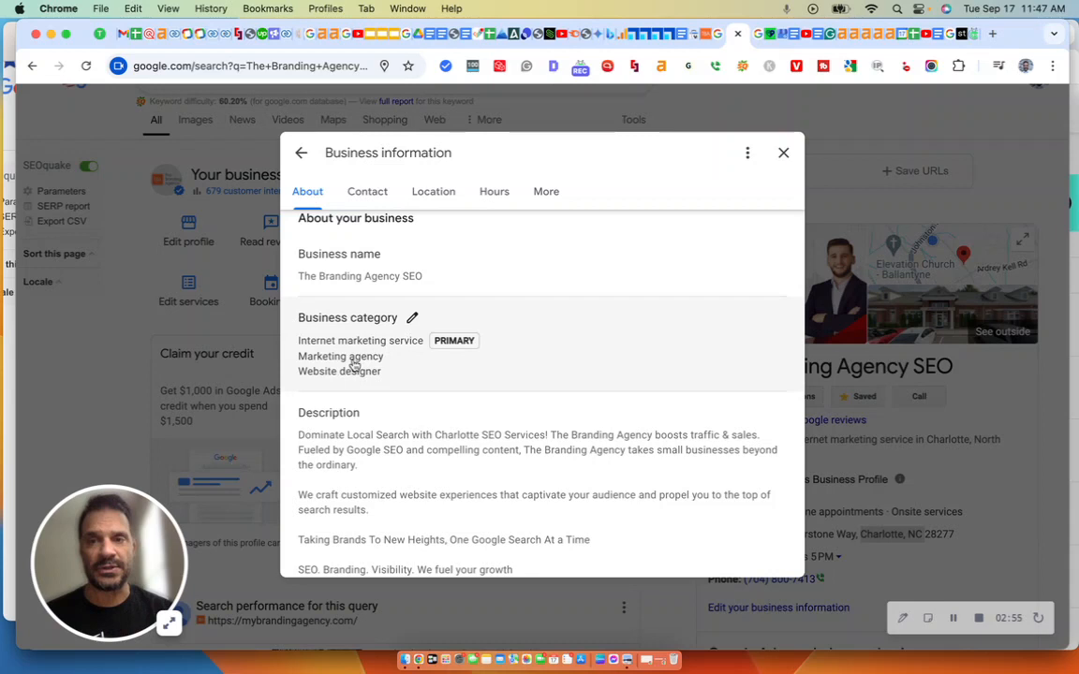
{"action": "mouse_move", "coordinate": [469, 370]}
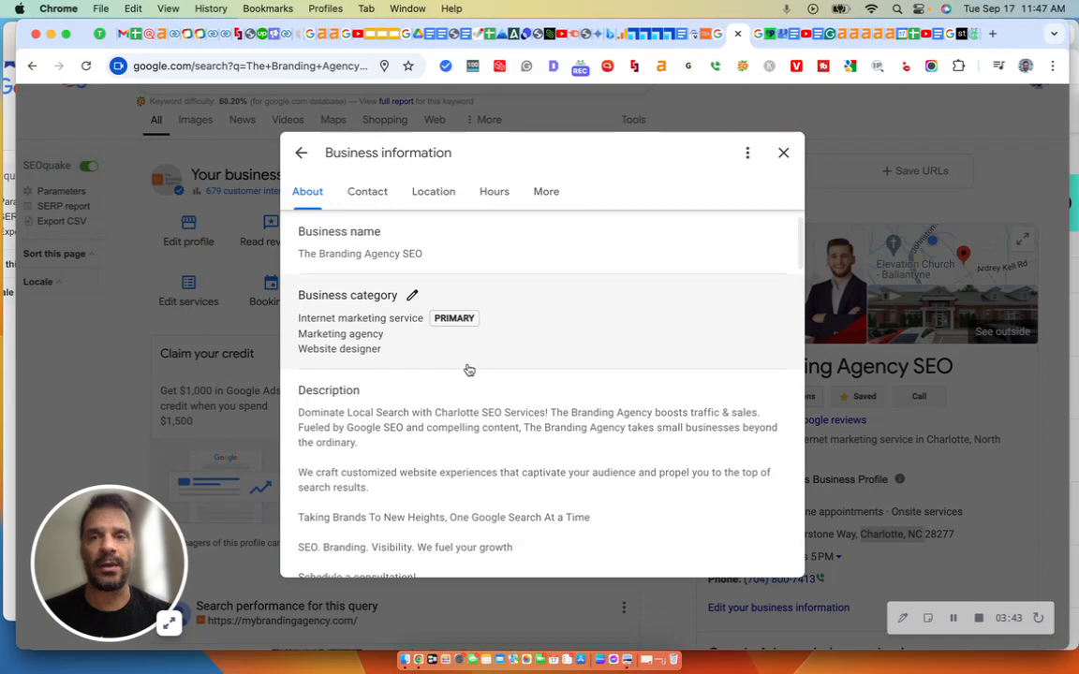
Scroll through the categories and description, then close the Business information dialog.
{"action": "scroll", "scroll_direction": "down", "scroll_amount": 3}
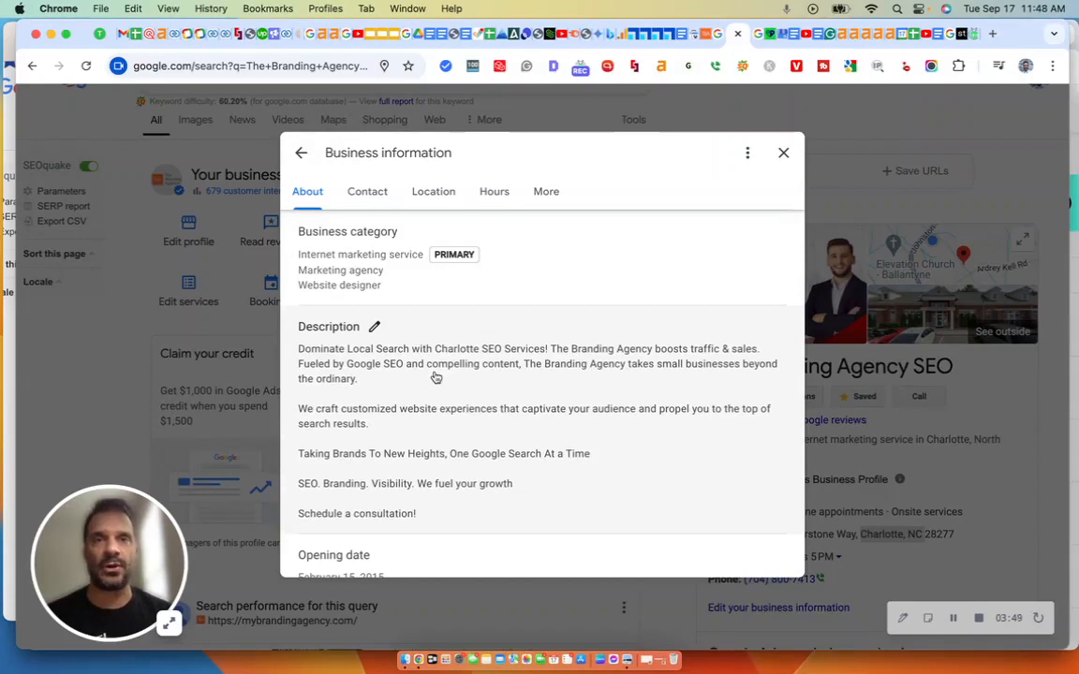
{"action": "mouse_move", "coordinate": [284, 375]}
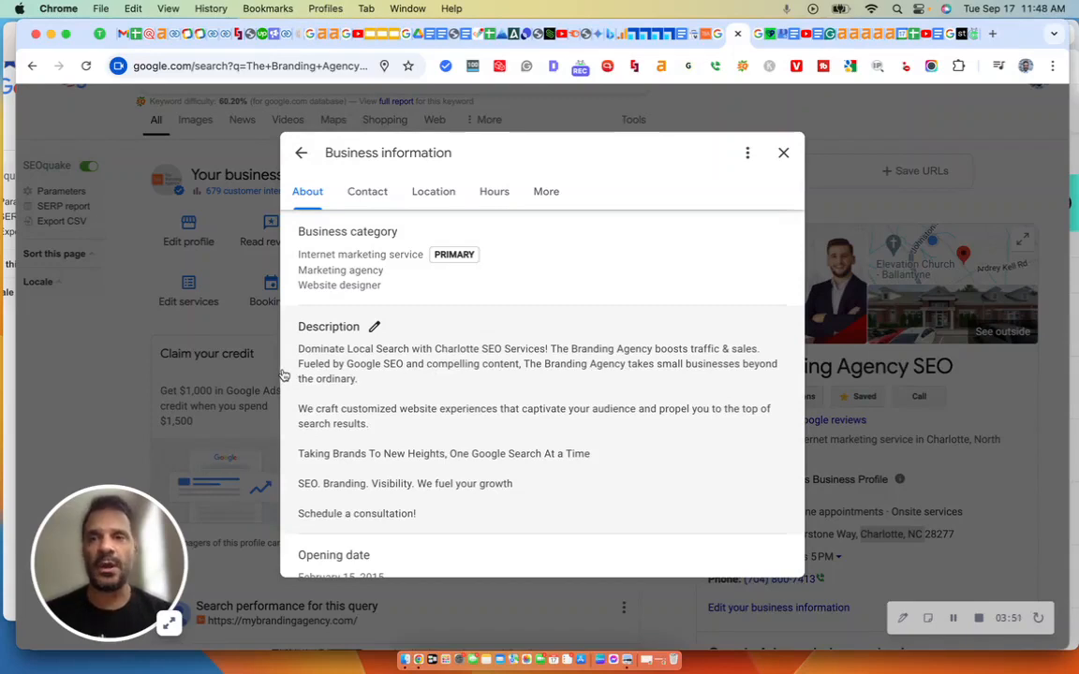
{"action": "mouse_move", "coordinate": [349, 363]}
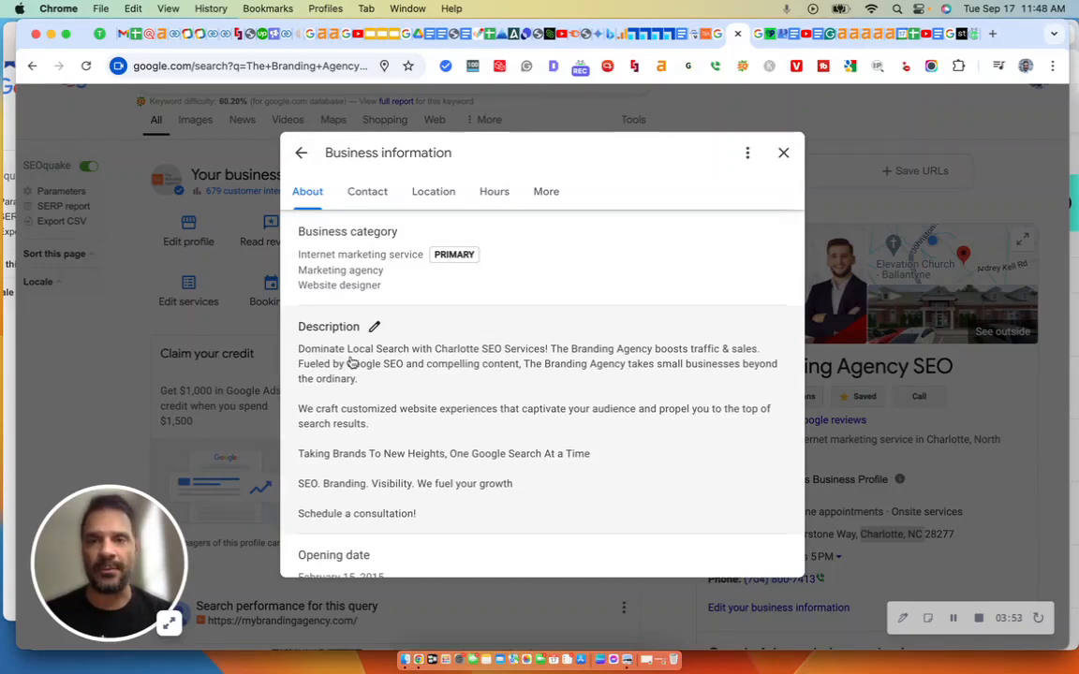
{"action": "mouse_move", "coordinate": [418, 353]}
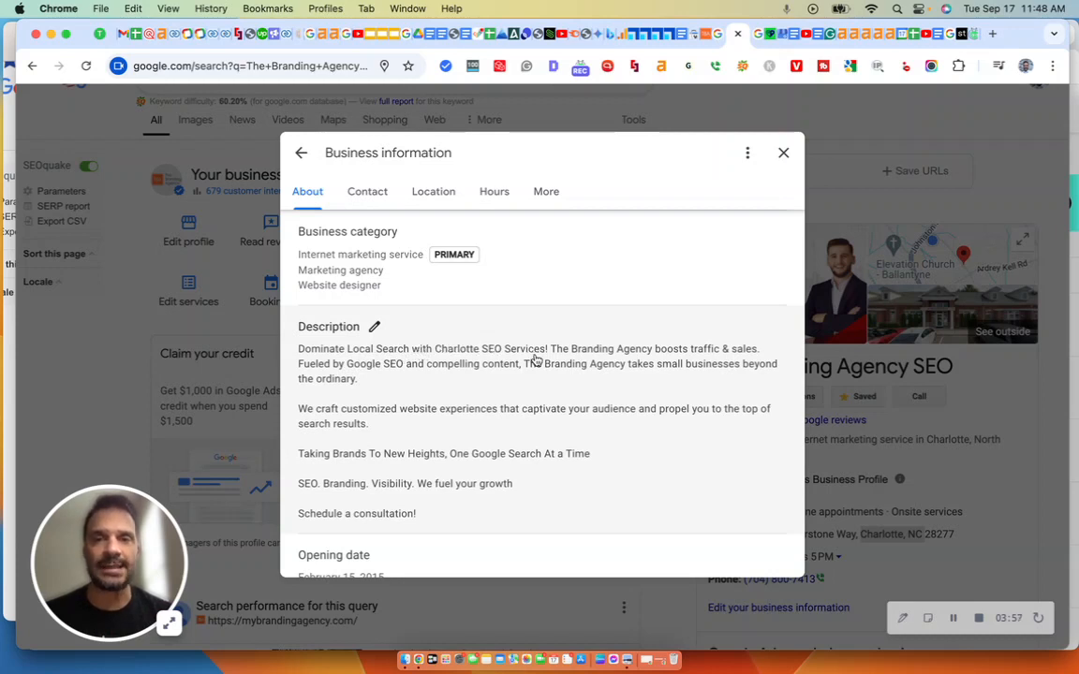
{"action": "mouse_move", "coordinate": [674, 356]}
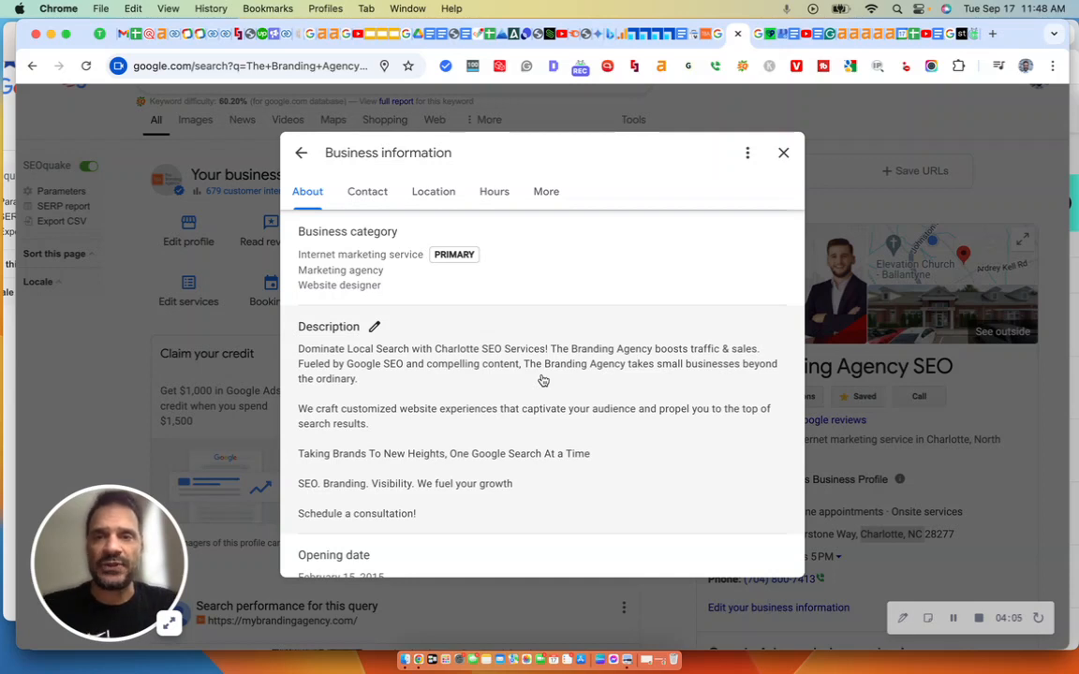
{"action": "mouse_move", "coordinate": [322, 351]}
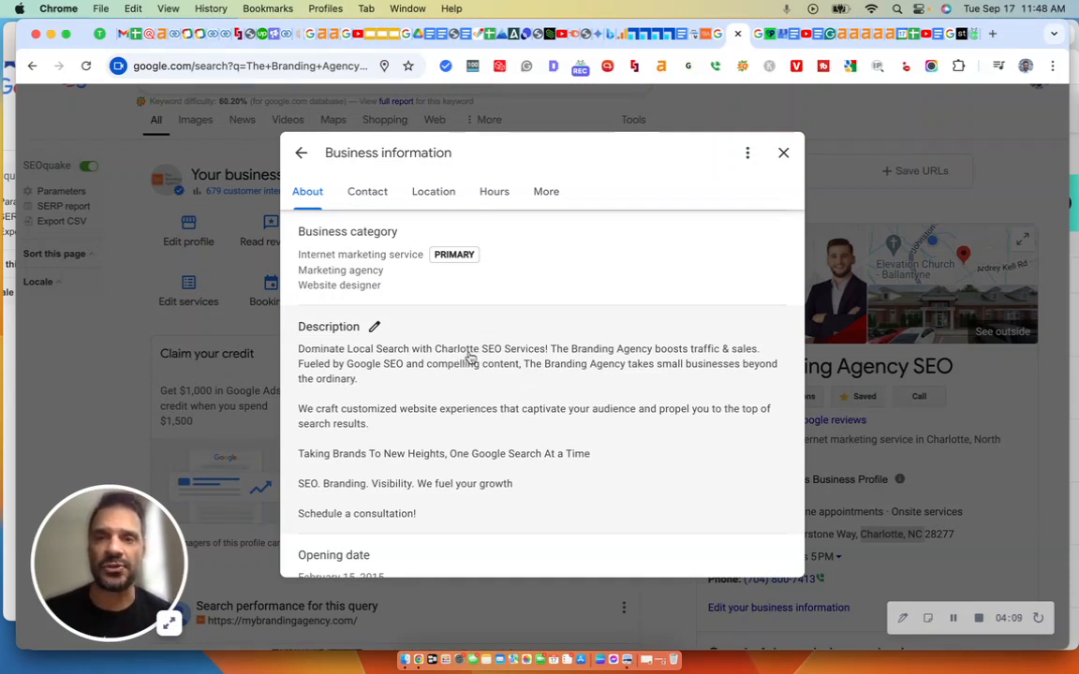
{"action": "mouse_move", "coordinate": [579, 357]}
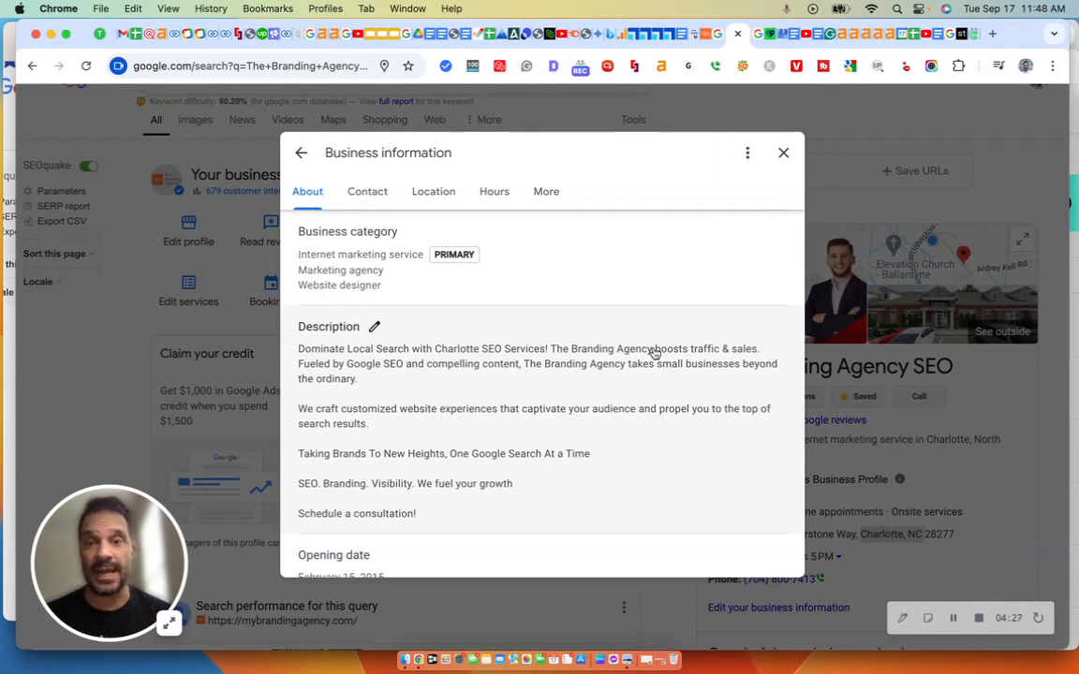
{"action": "mouse_move", "coordinate": [494, 409]}
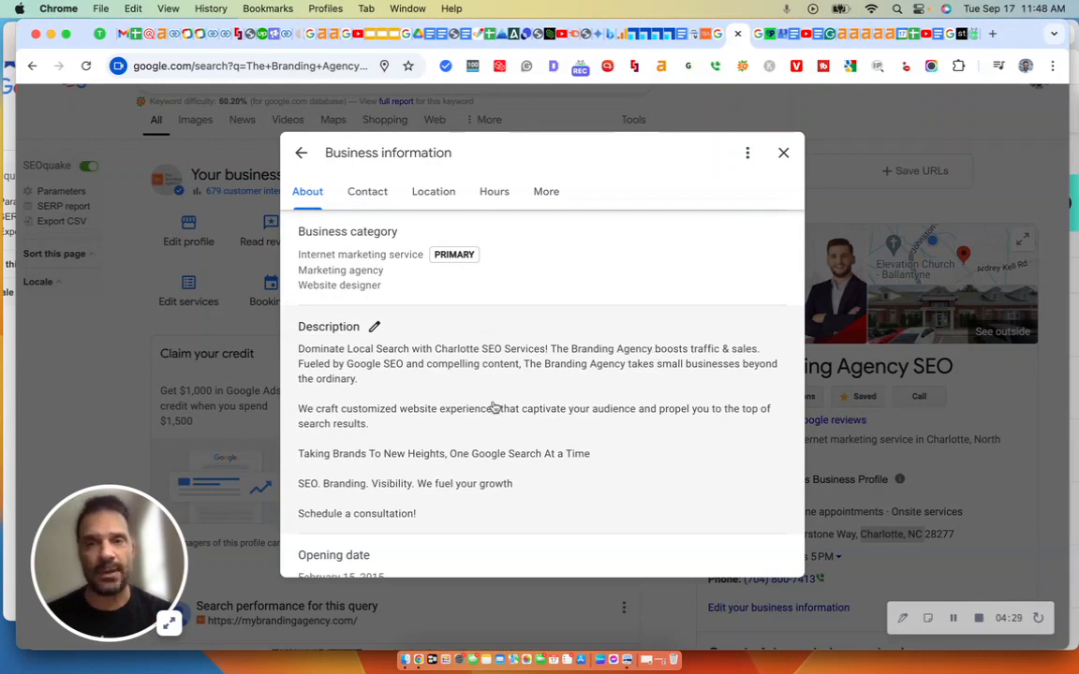
{"action": "mouse_move", "coordinate": [420, 373]}
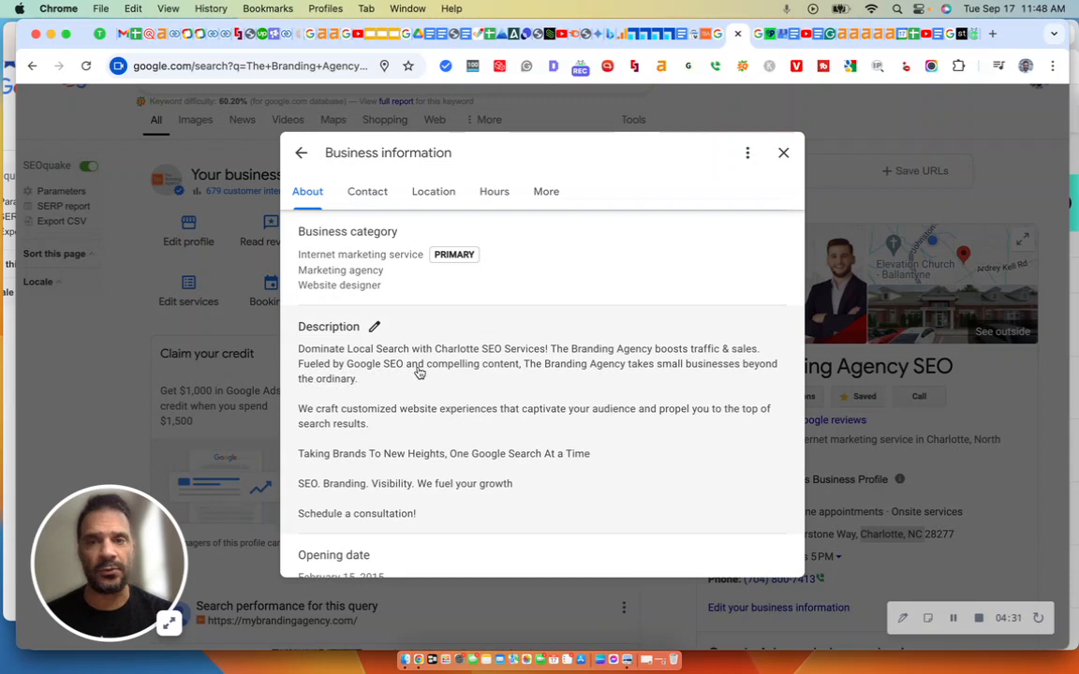
{"action": "mouse_move", "coordinate": [562, 394]}
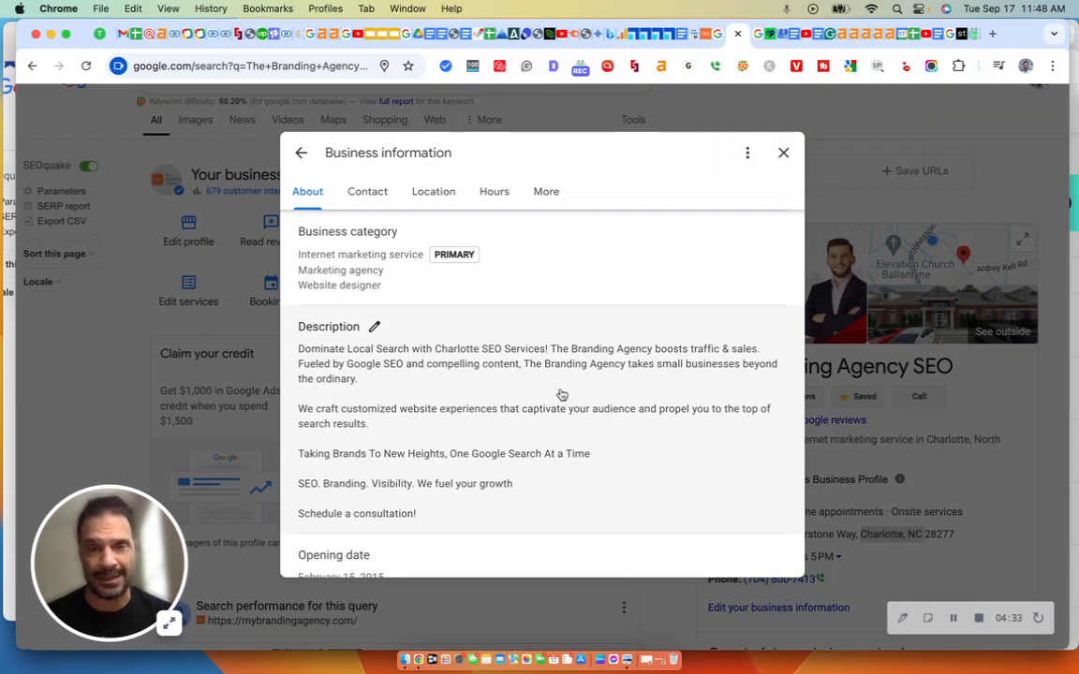
{"action": "mouse_move", "coordinate": [539, 387]}
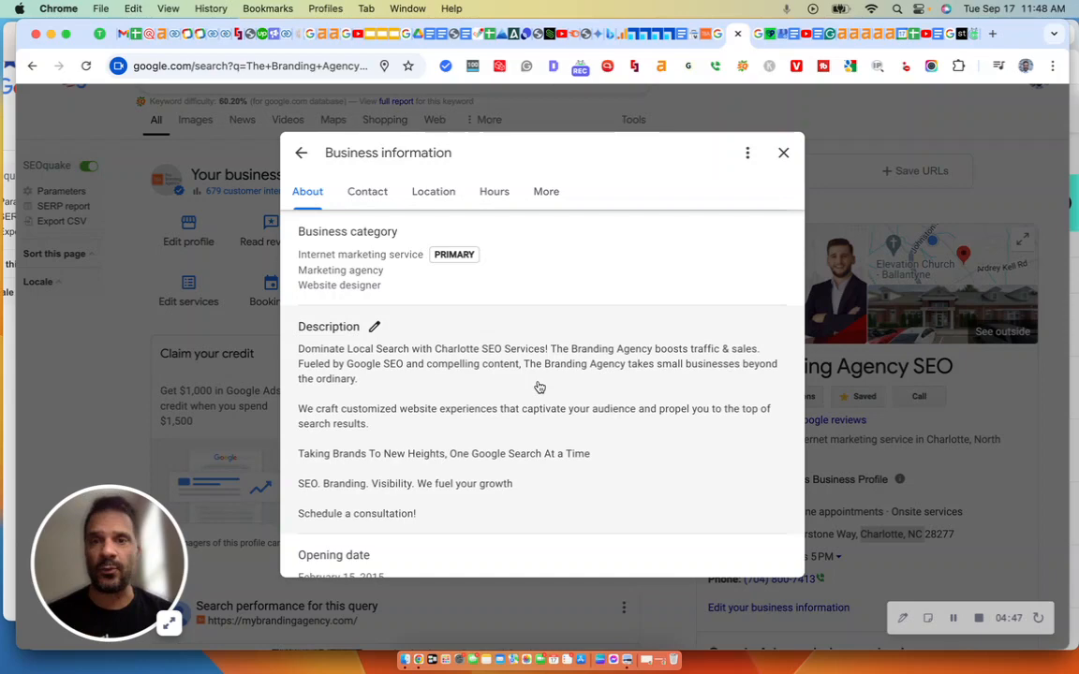
{"action": "mouse_move", "coordinate": [749, 194]}
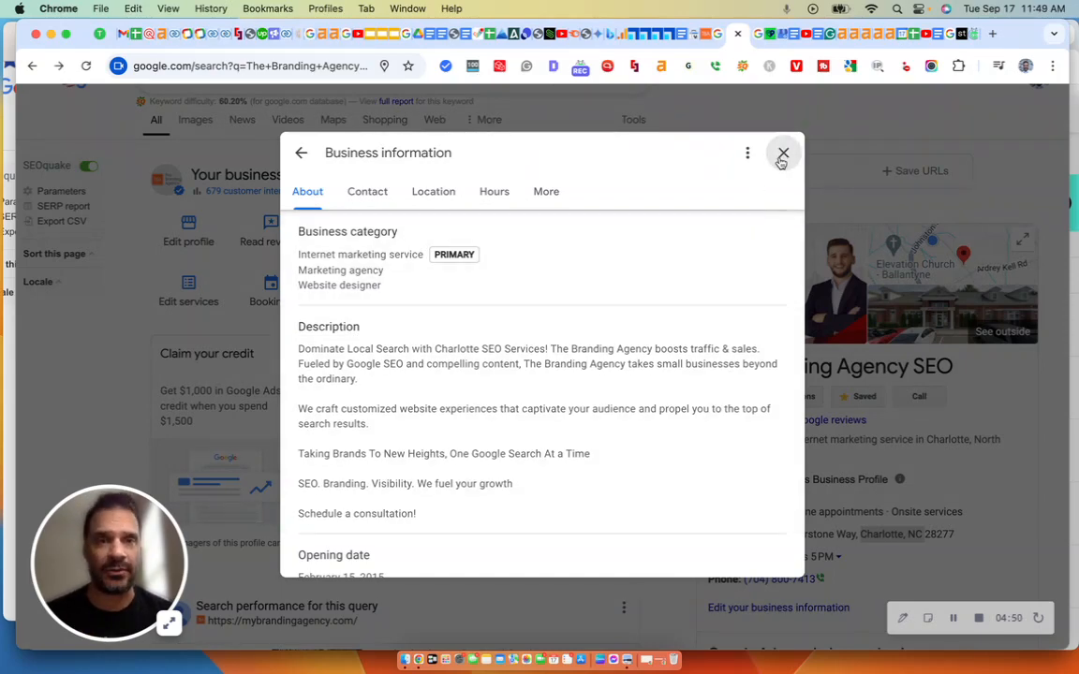
{"action": "left_click", "coordinate": [783, 153]}
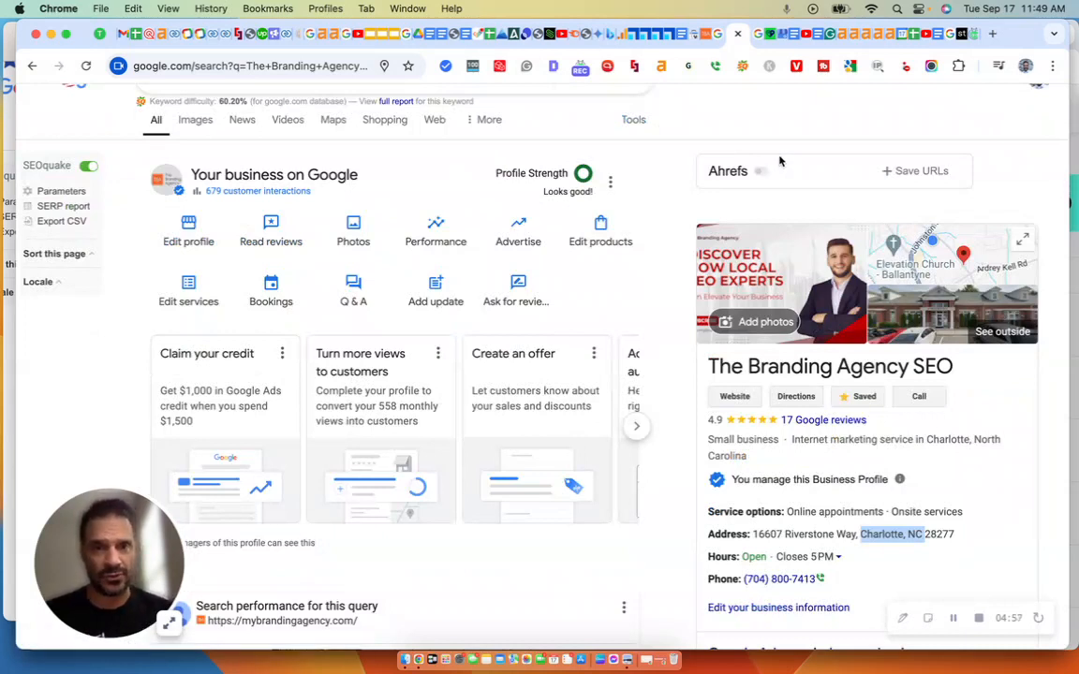
{"action": "mouse_move", "coordinate": [1030, 186]}
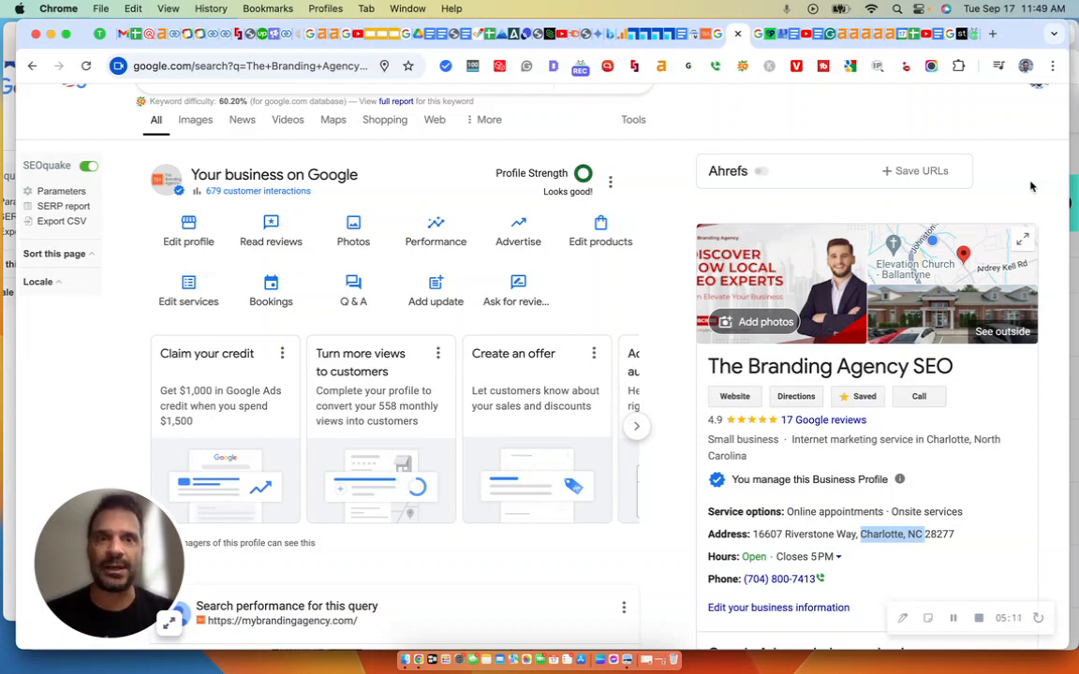
{"action": "mouse_move", "coordinate": [955, 370]}
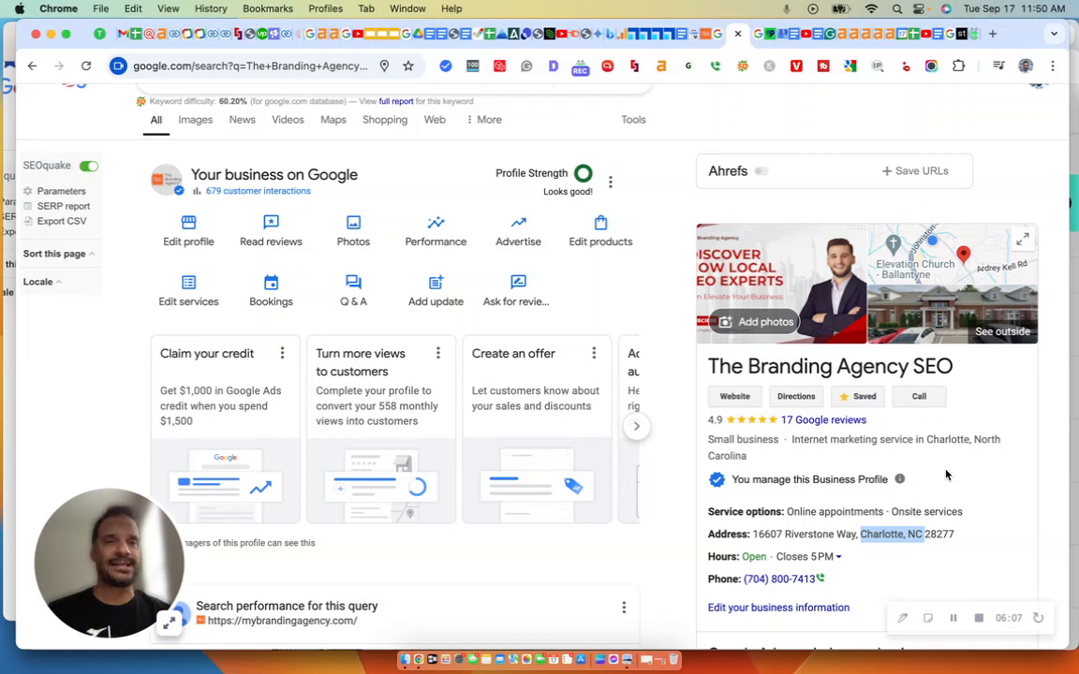
{"action": "scroll", "scroll_direction": "down", "scroll_amount": 3}
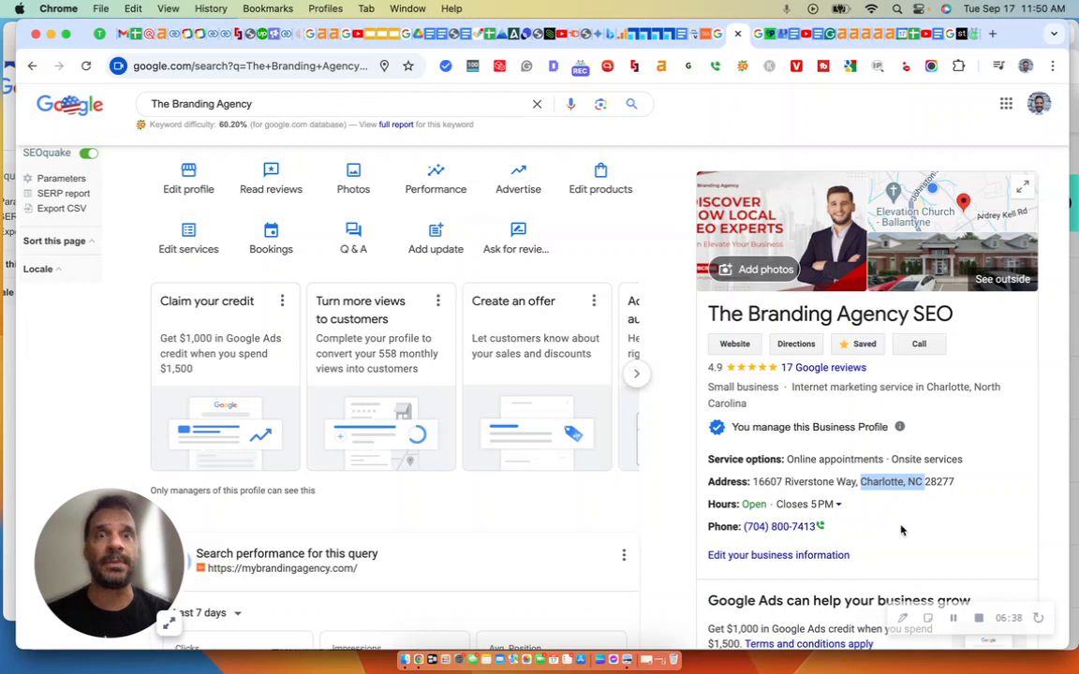
{"action": "mouse_move", "coordinate": [898, 480]}
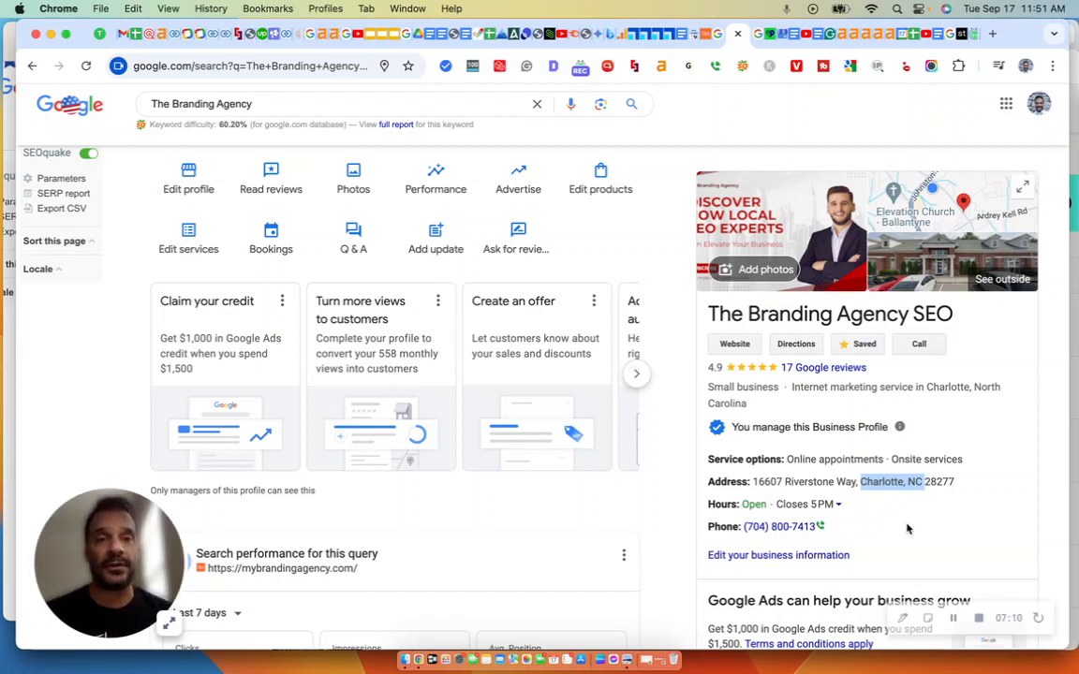
{"action": "mouse_move", "coordinate": [955, 494]}
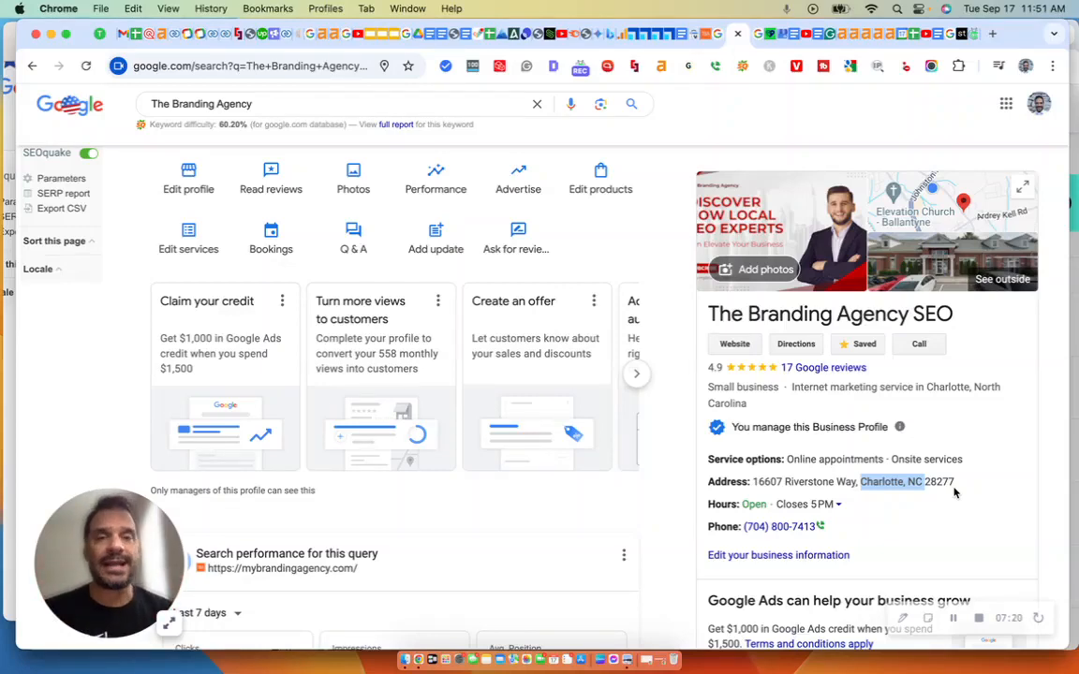
{"action": "mouse_move", "coordinate": [934, 232]}
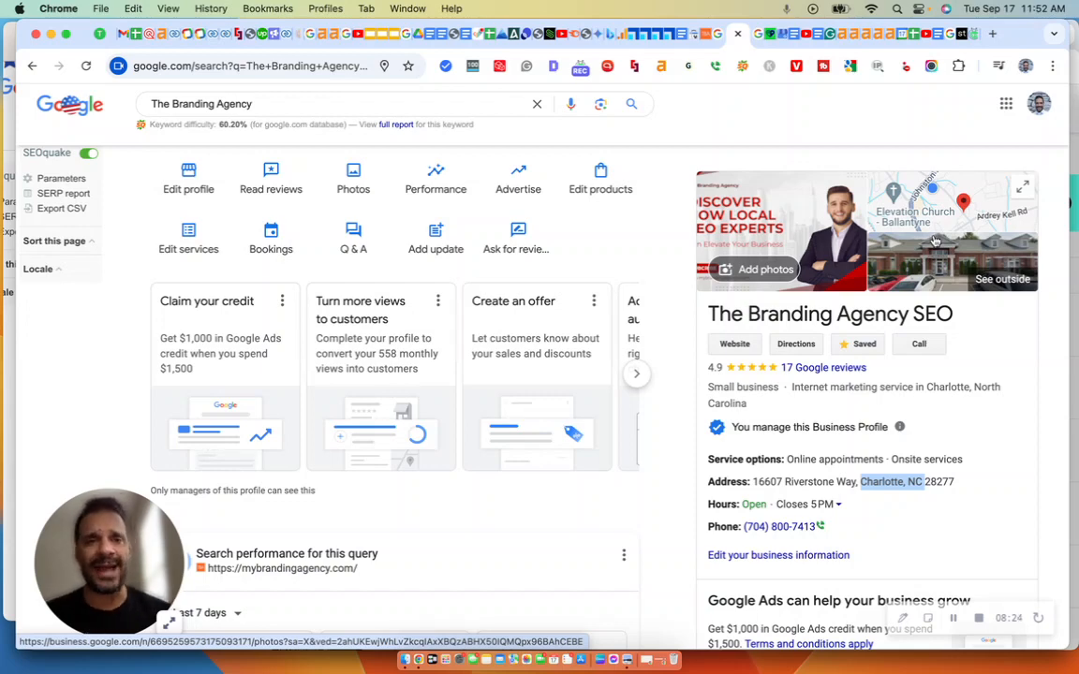
Scroll the management panel to reach the Ask for reviews option.
{"action": "scroll", "scroll_direction": "down", "scroll_amount": 3}
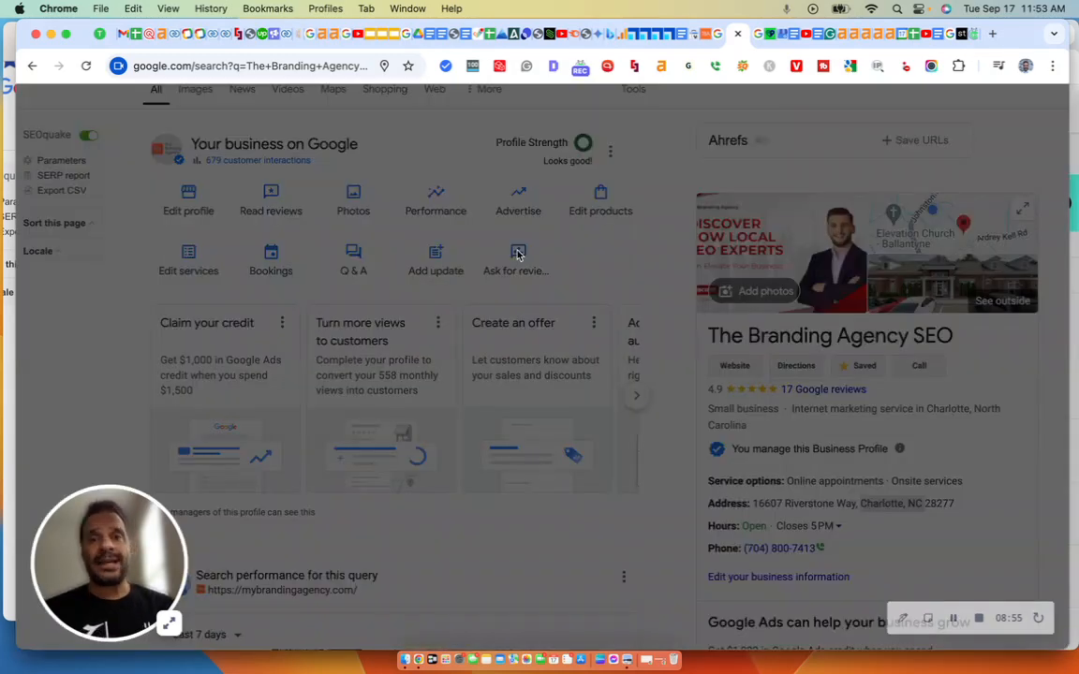
View the 'Get more reviews' dialog's shareable review link twice, closing it each time.
{"action": "left_click", "coordinate": [515, 253]}
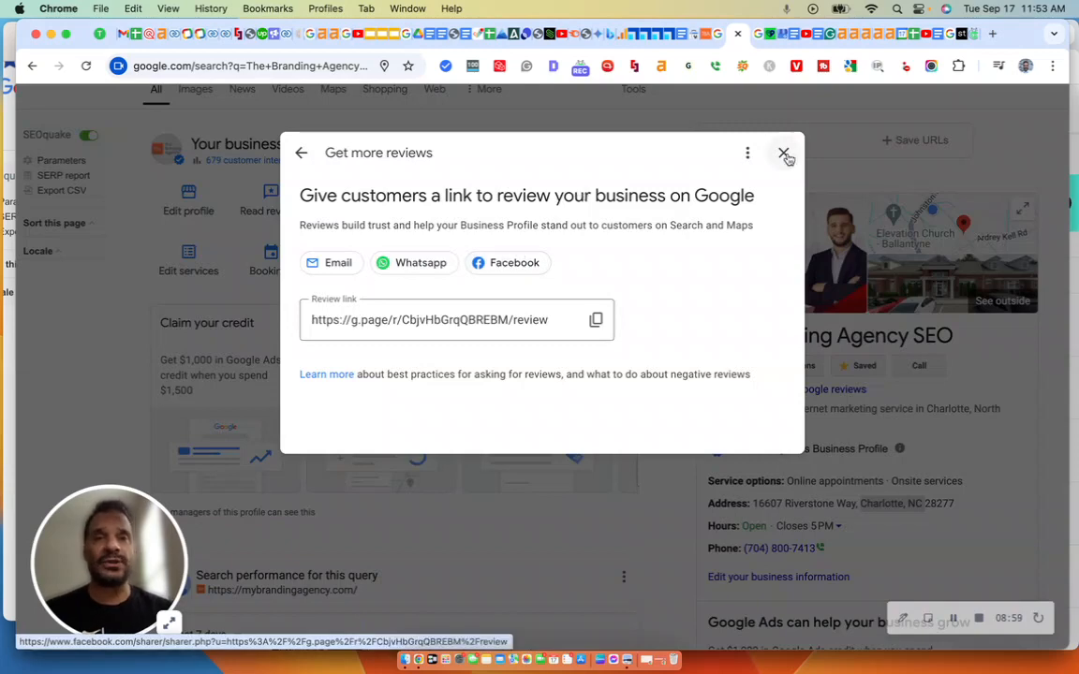
{"action": "left_click", "coordinate": [785, 153]}
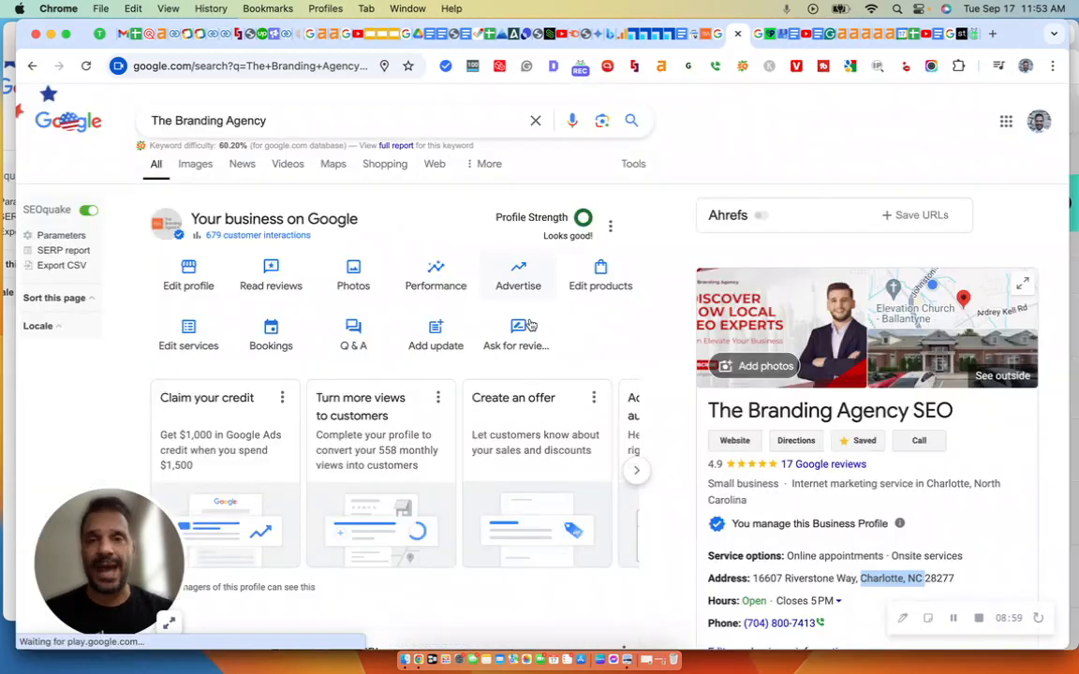
{"action": "scroll", "scroll_direction": "down", "scroll_amount": 3}
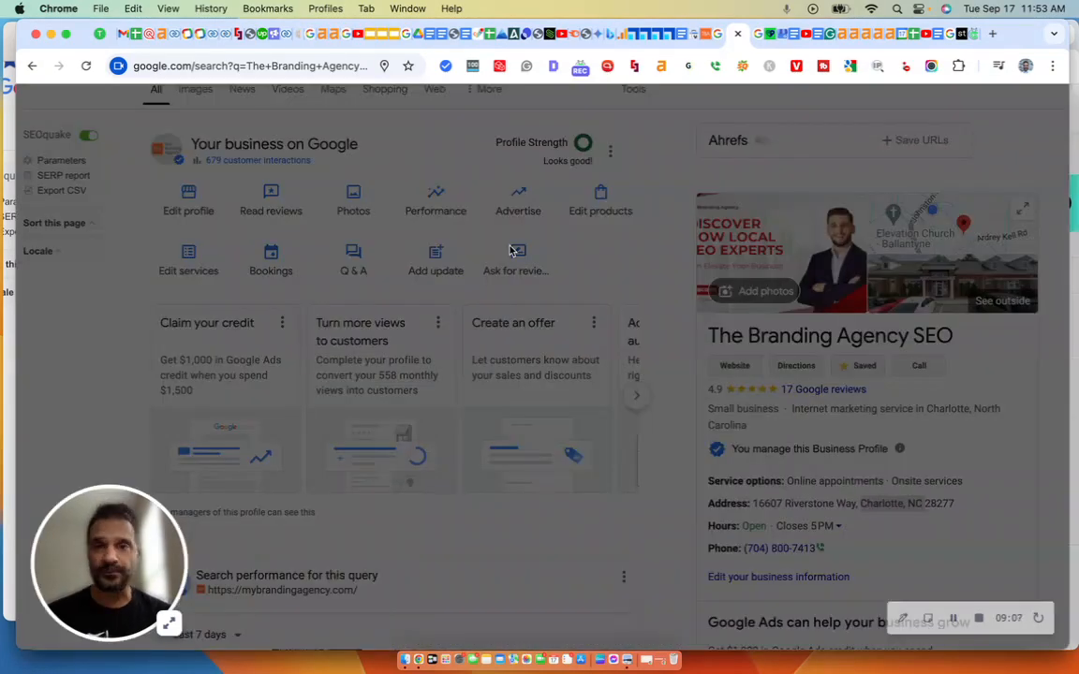
{"action": "left_click", "coordinate": [515, 260]}
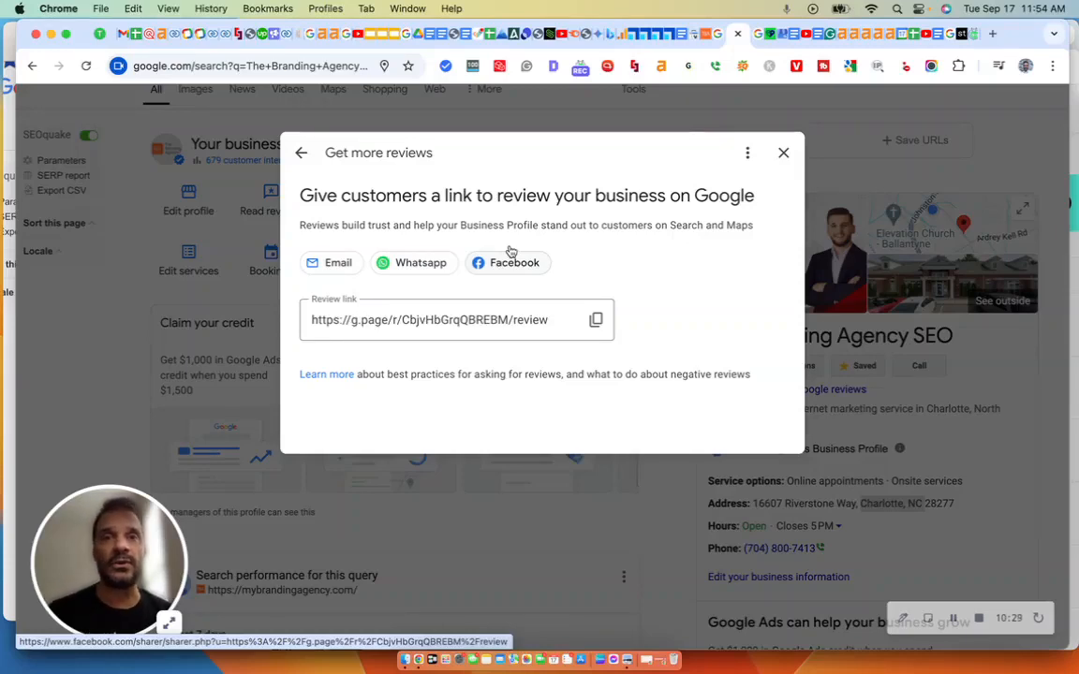
{"action": "mouse_move", "coordinate": [673, 281]}
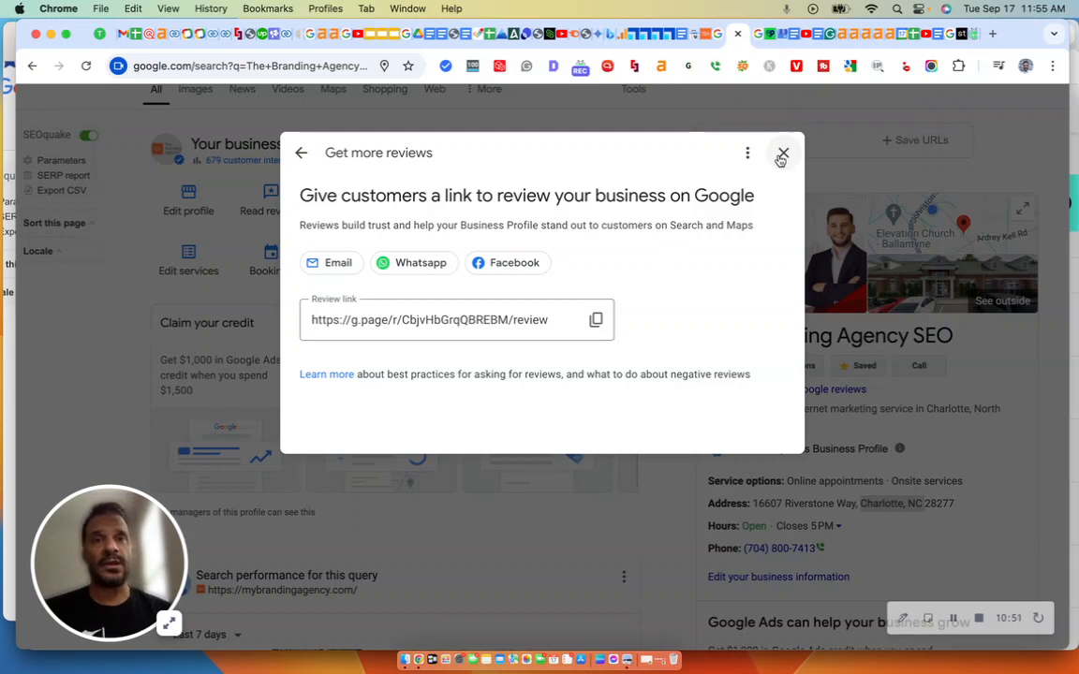
{"action": "mouse_move", "coordinate": [663, 269]}
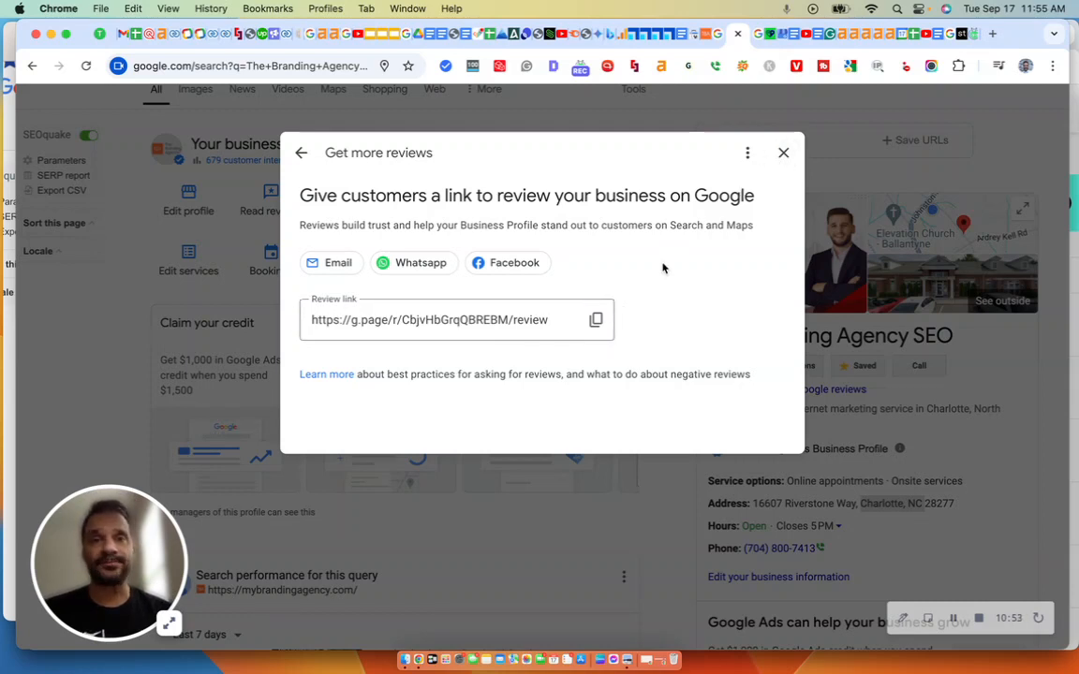
{"action": "mouse_move", "coordinate": [560, 265]}
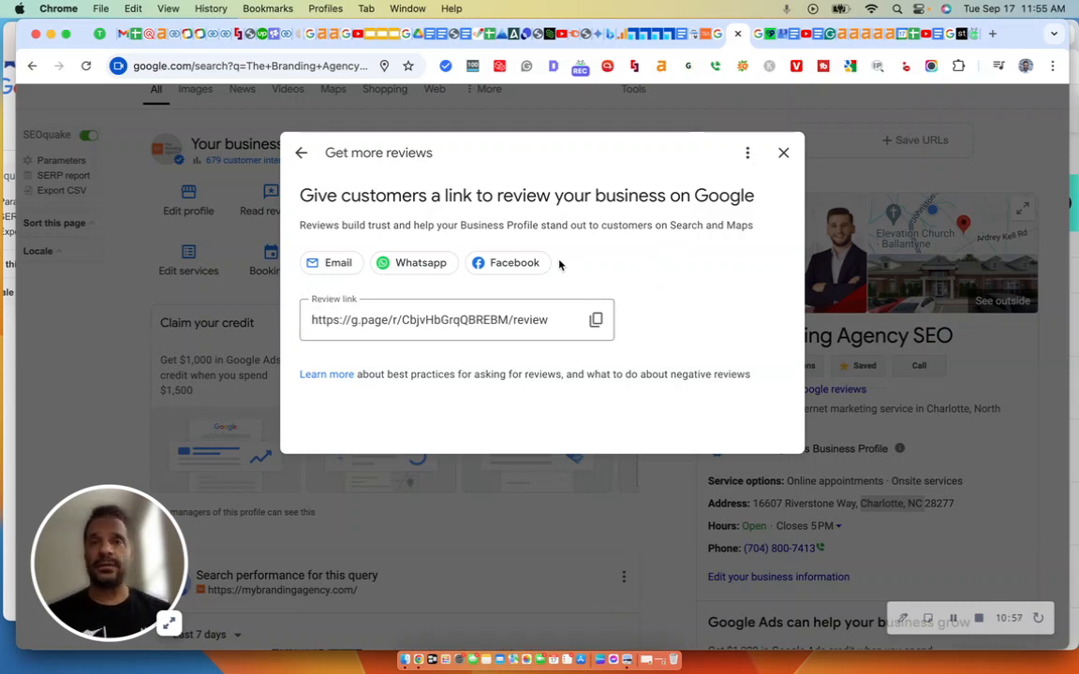
{"action": "mouse_move", "coordinate": [766, 155]}
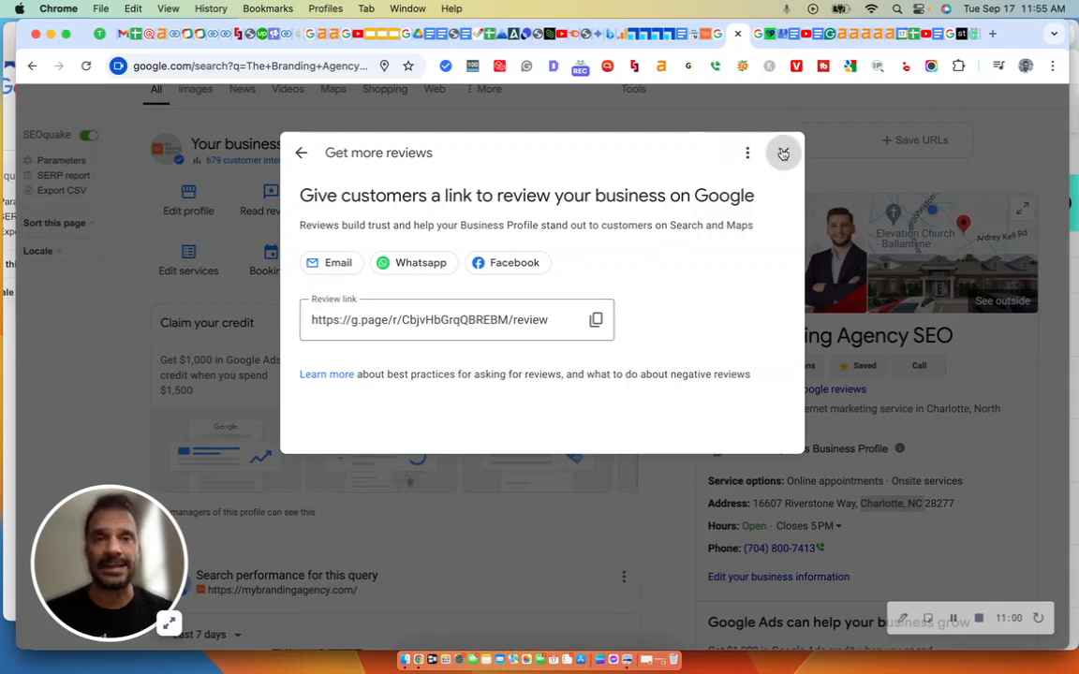
{"action": "left_click", "coordinate": [783, 153]}
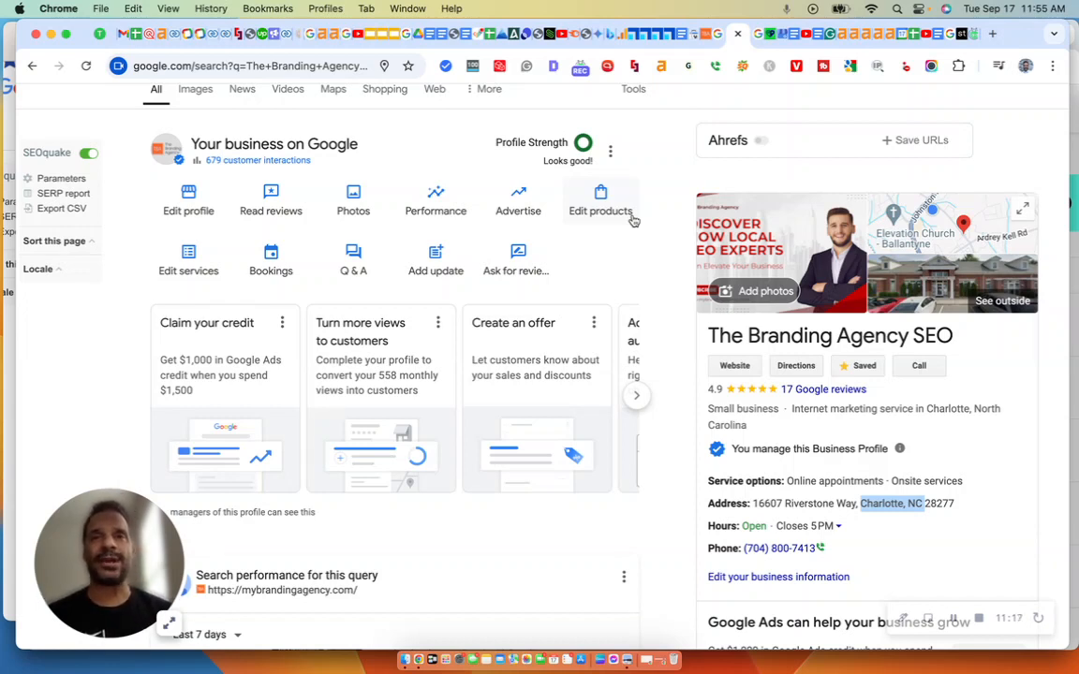
{"action": "mouse_move", "coordinate": [604, 236]}
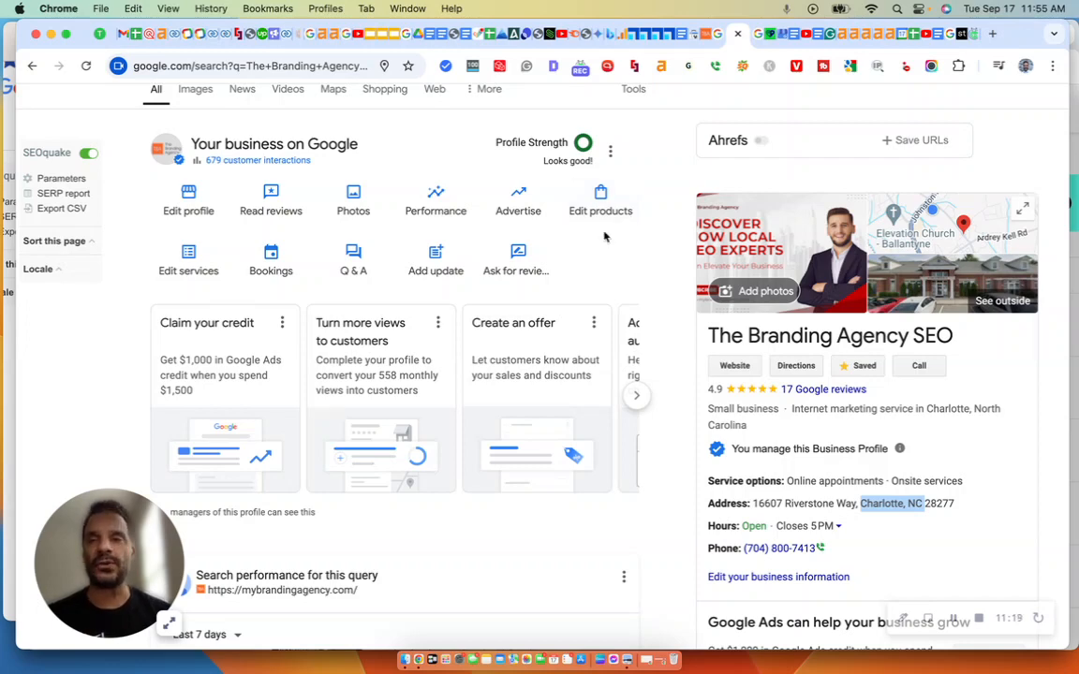
{"action": "mouse_move", "coordinate": [169, 623]}
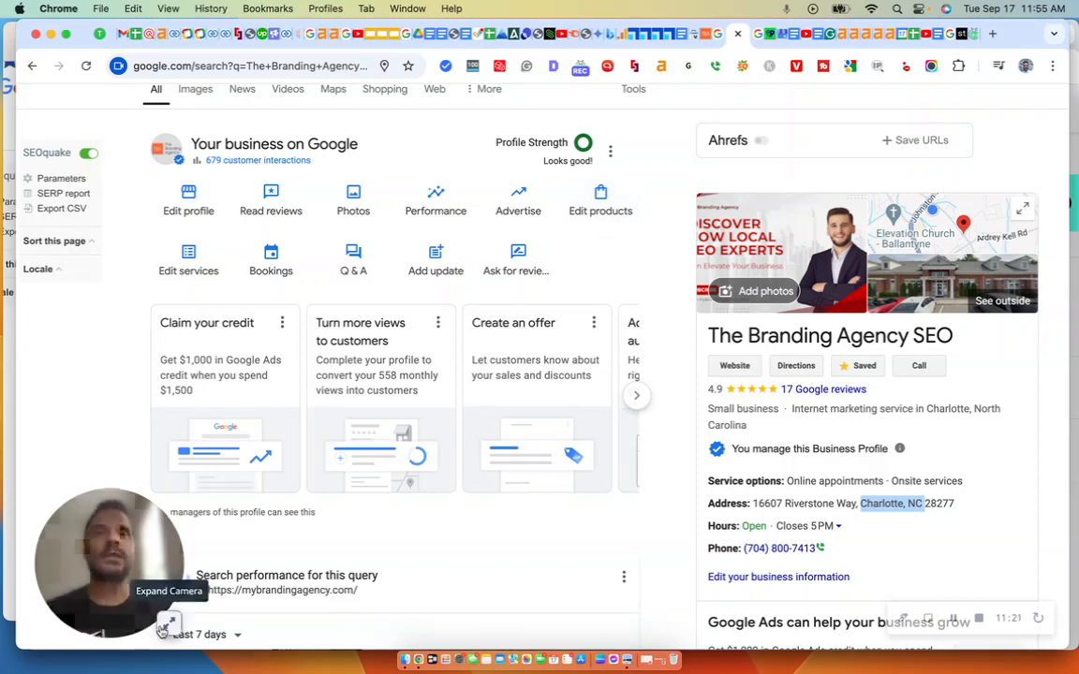
{"action": "left_click", "coordinate": [169, 623]}
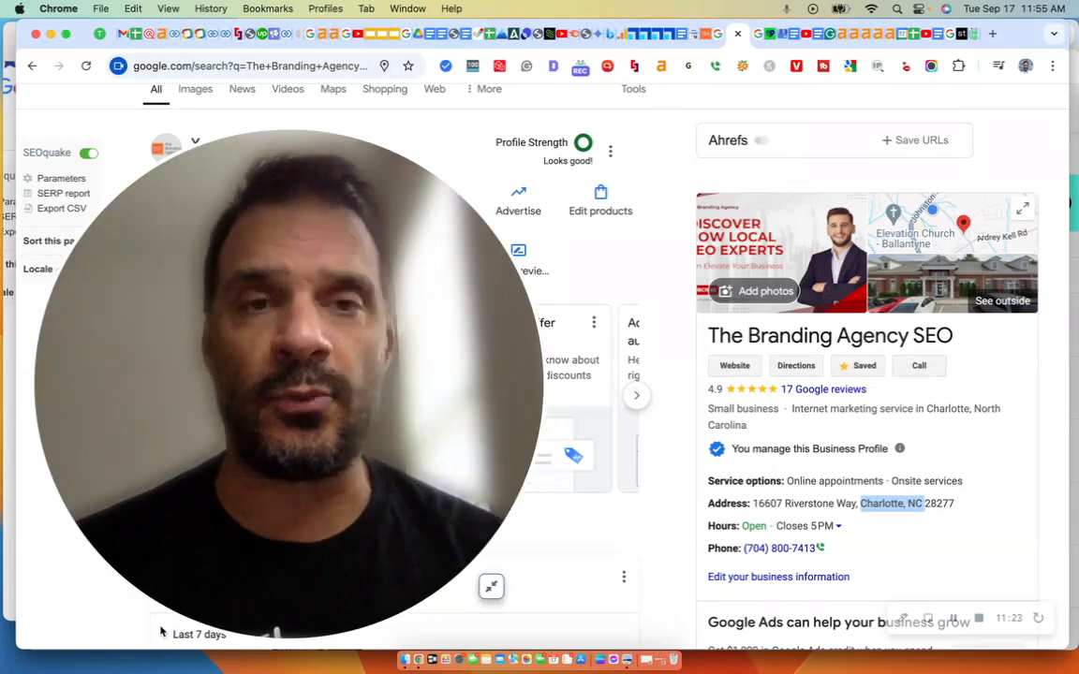